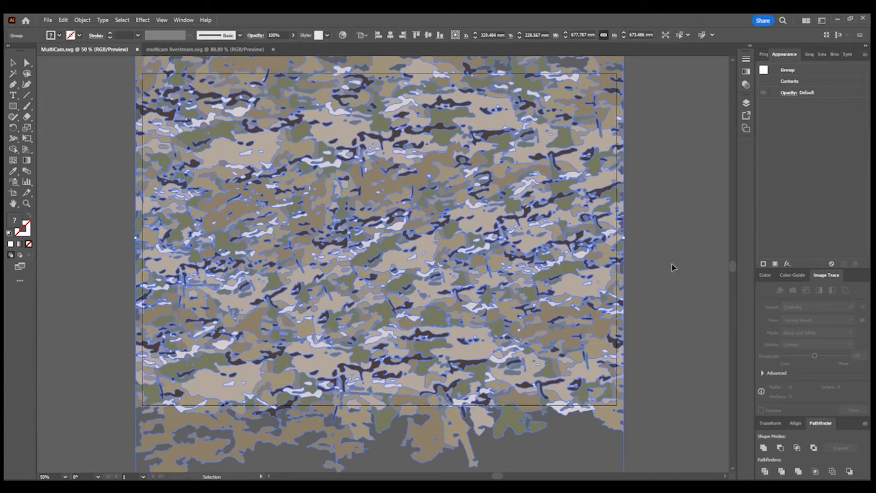
mouse_move(674, 241)
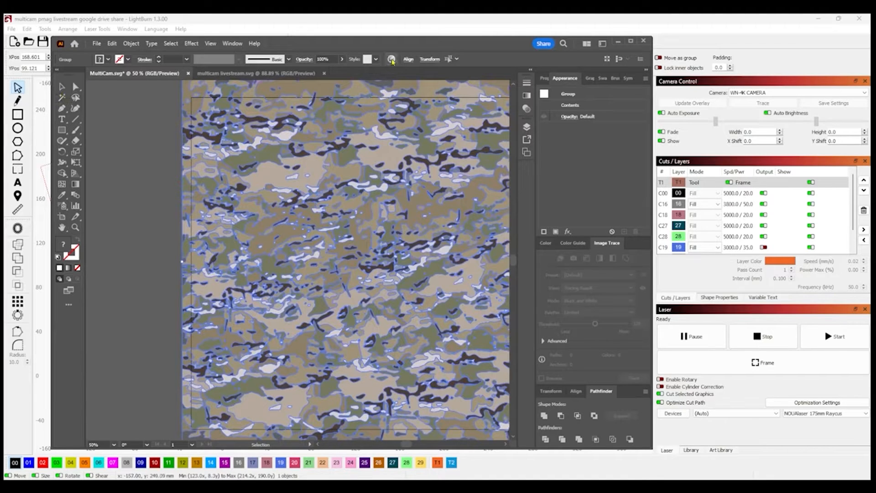
mouse_move(392, 59)
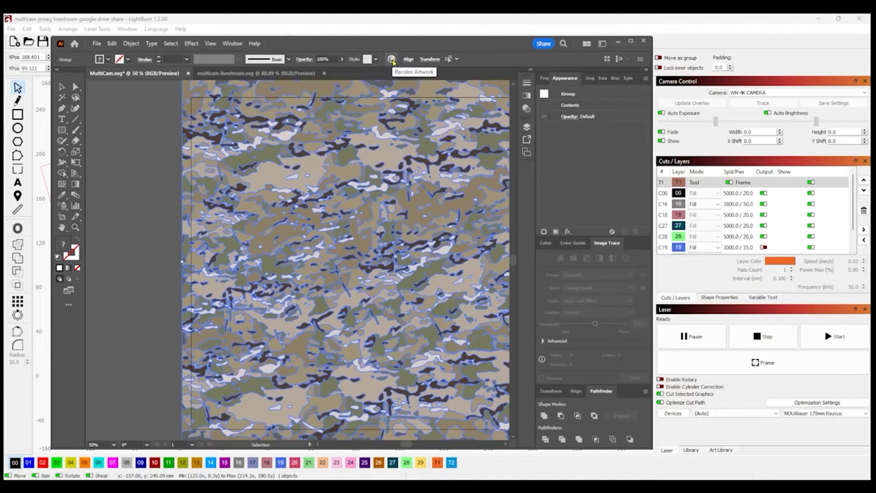
Step: Bring up Recolor Artwork for the camo and set the colour matching method to Exact
left_click(392, 58)
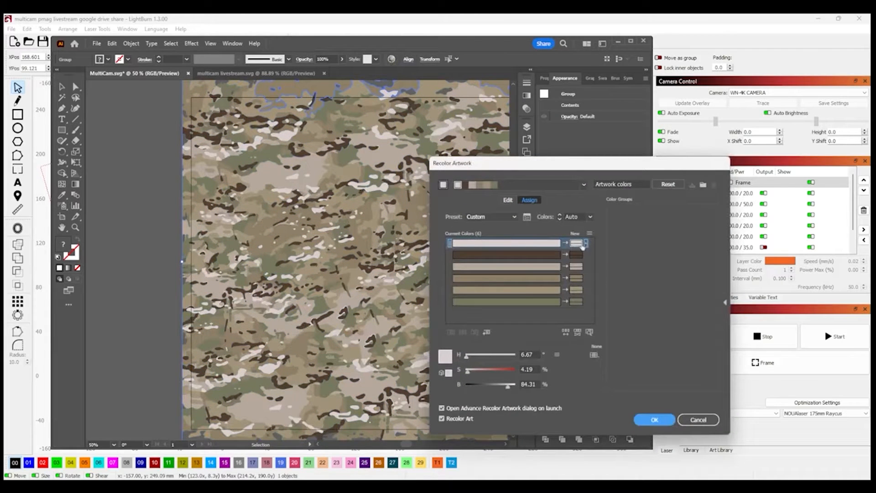
left_click(584, 242)
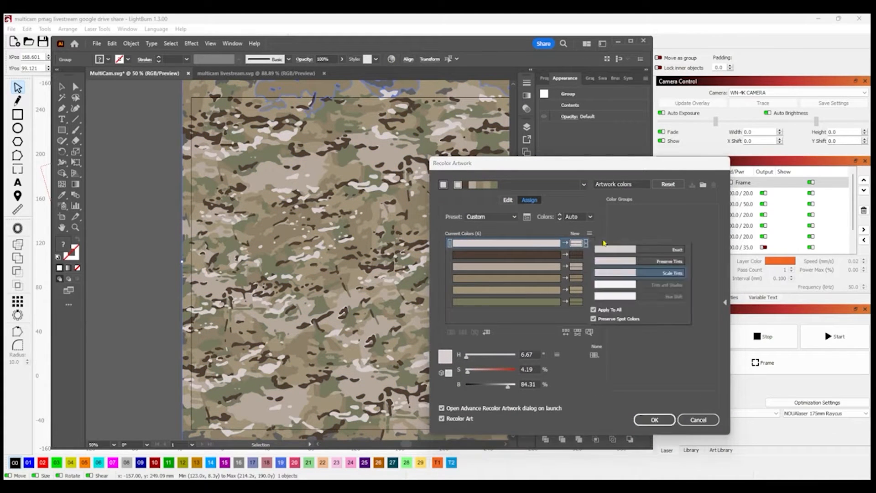
left_click(673, 249)
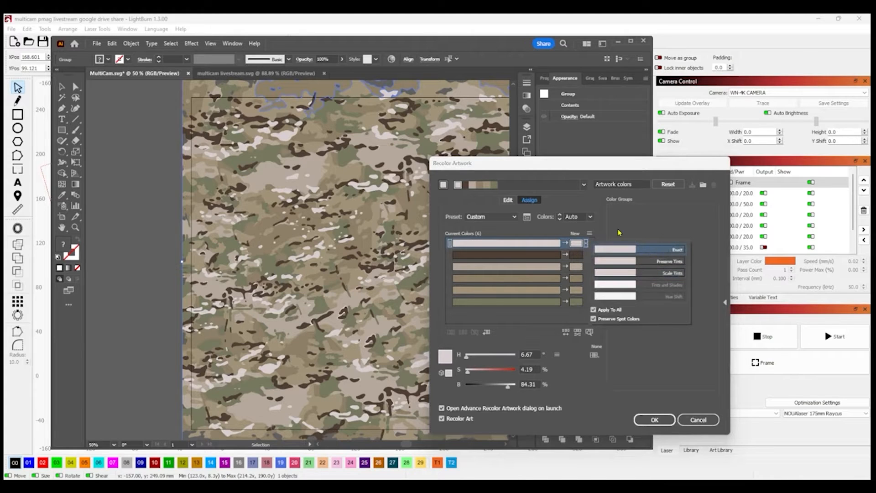
left_click(576, 243)
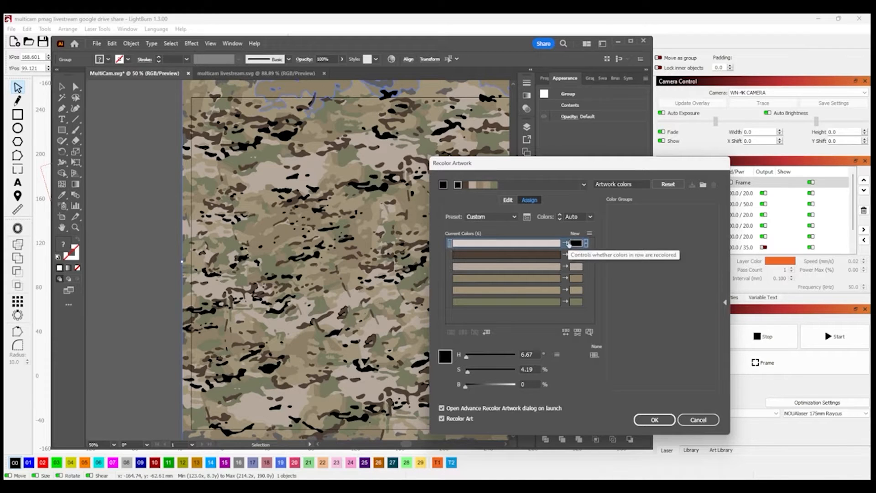
Step: Remap the second shade to bright orange and the third to saturated blue, then apply
left_click(505, 254)
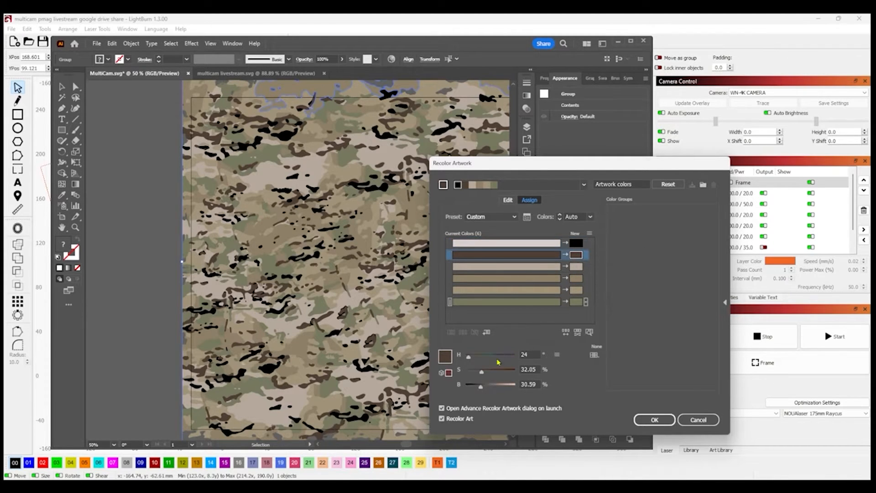
left_click_drag(477, 385, 494, 385)
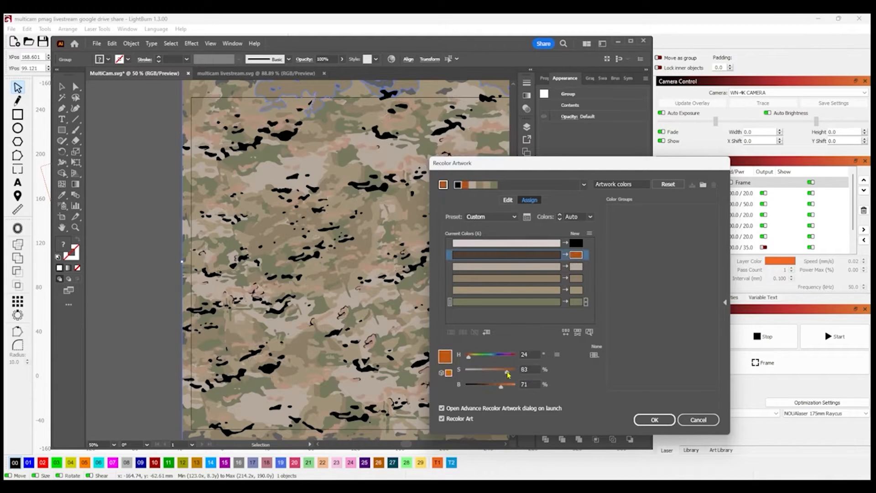
left_click_drag(506, 355, 473, 355)
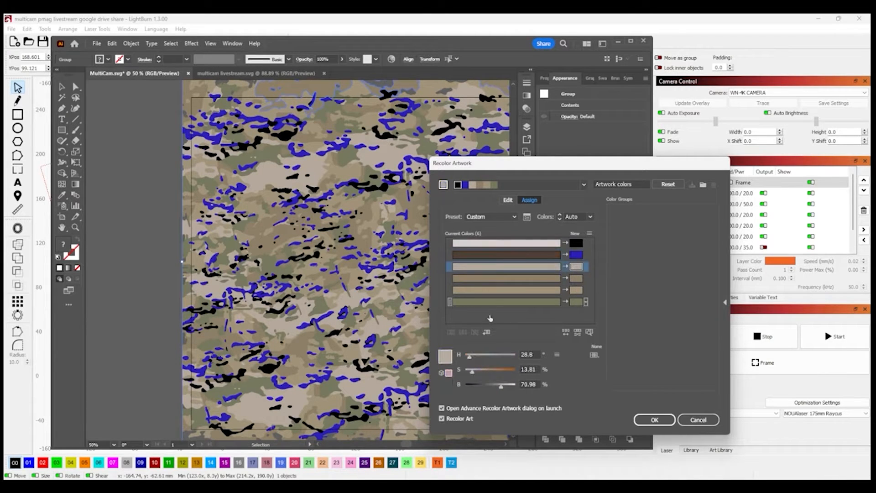
left_click_drag(474, 368, 500, 369)
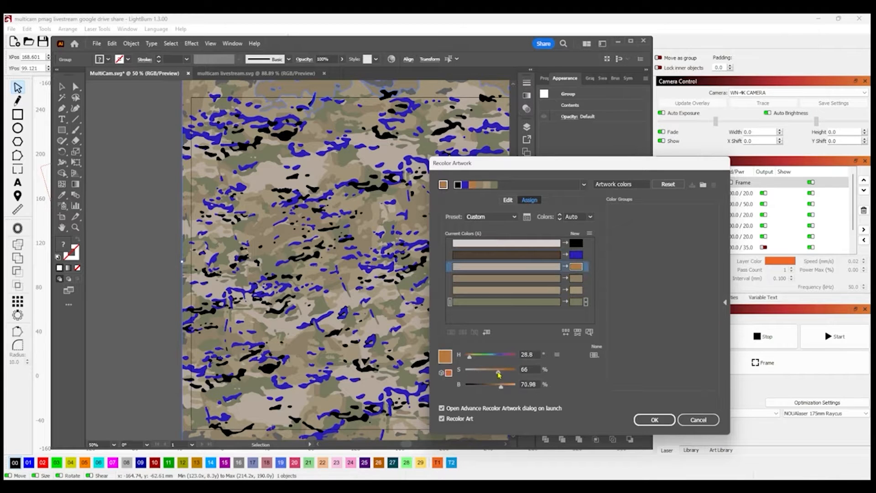
left_click_drag(500, 355, 501, 355)
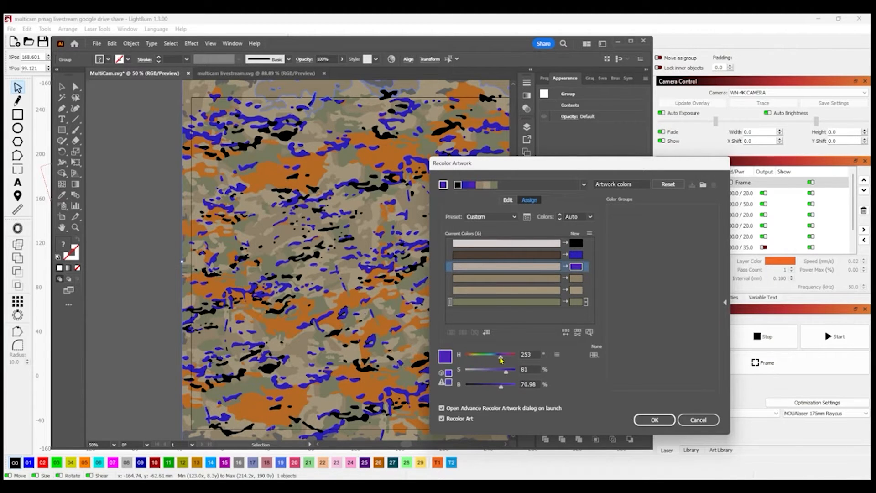
left_click_drag(501, 355, 479, 355)
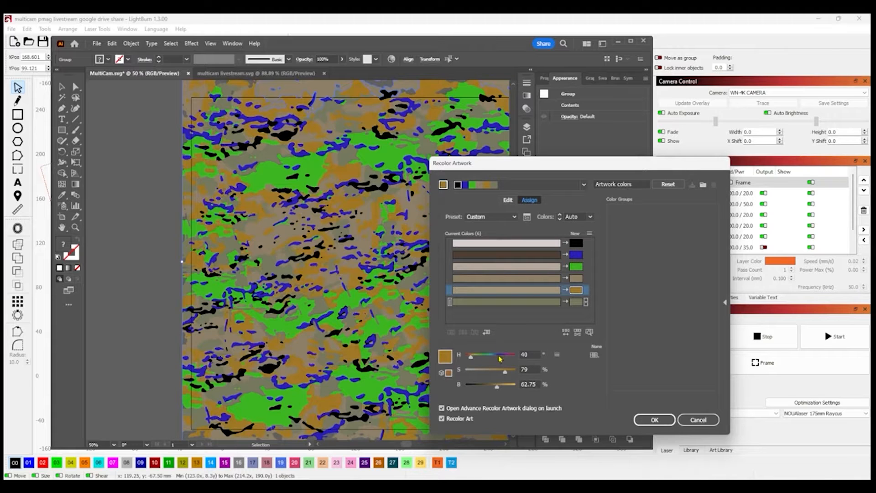
left_click(653, 419)
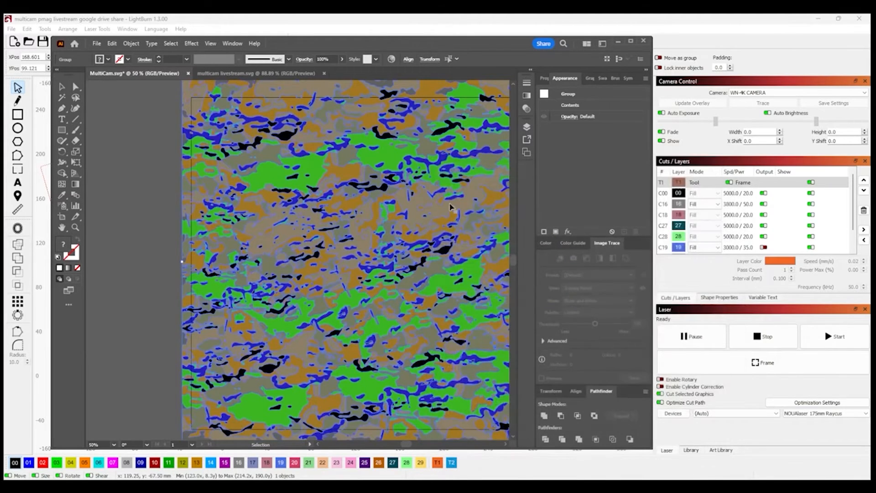
Step: Reselect the recoloured camo group and merge touching same-coloured pieces into flat shapes
left_click(97, 43)
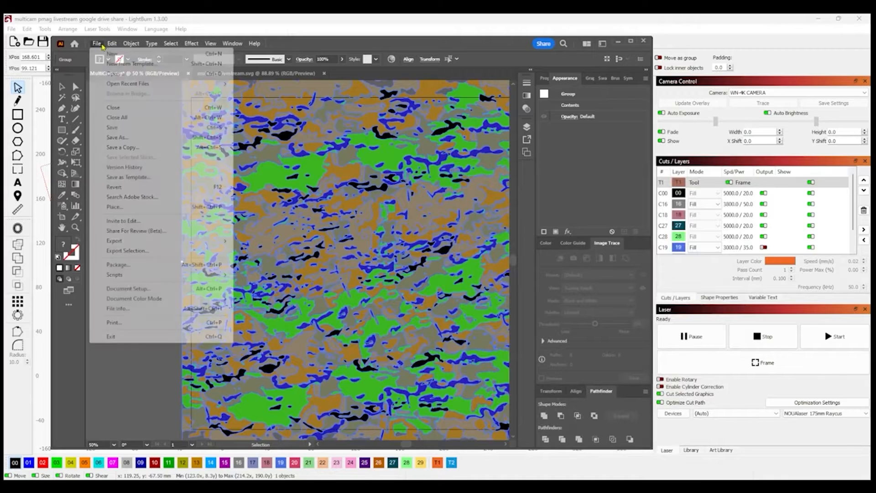
left_click(130, 43)
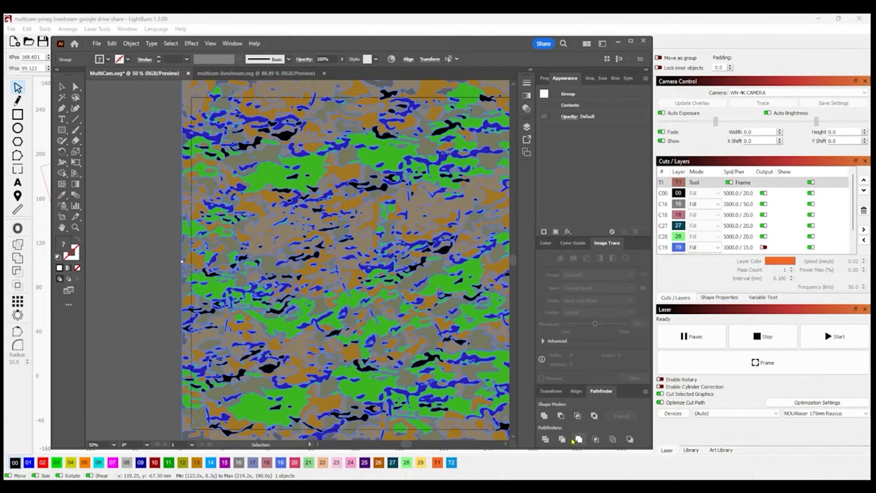
mouse_move(579, 438)
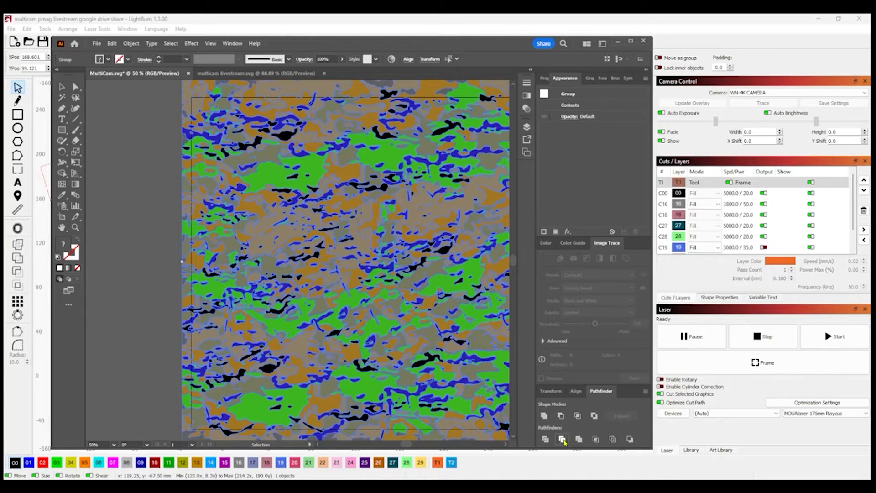
mouse_move(418, 226)
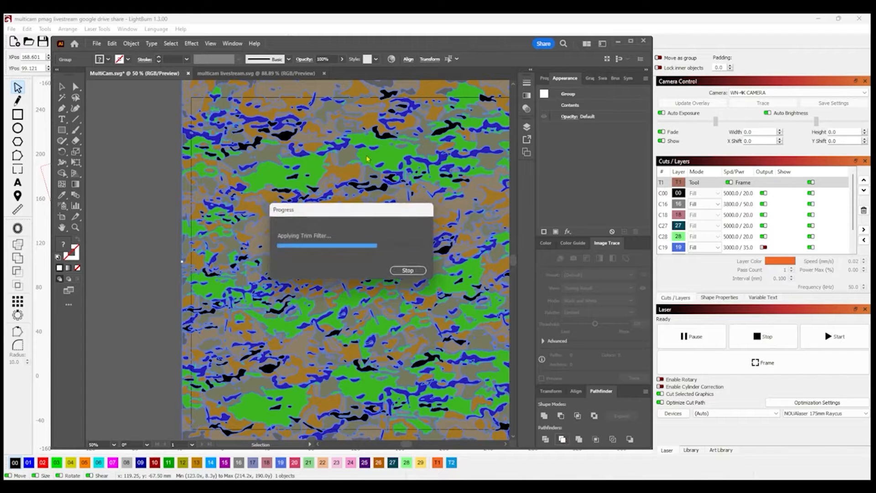
left_click(560, 439)
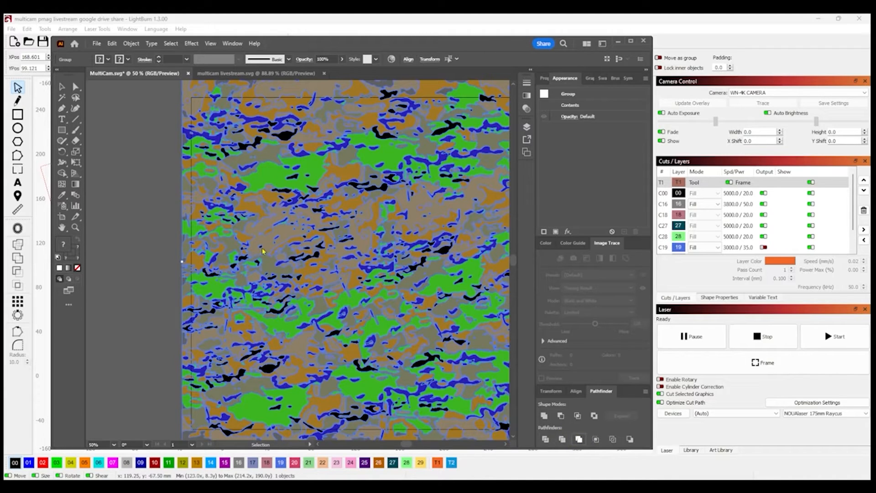
left_click(560, 415)
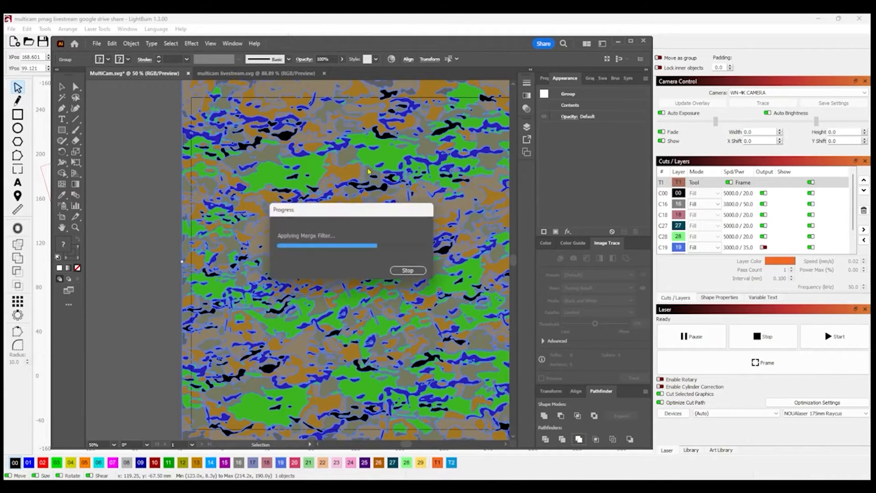
mouse_move(257, 73)
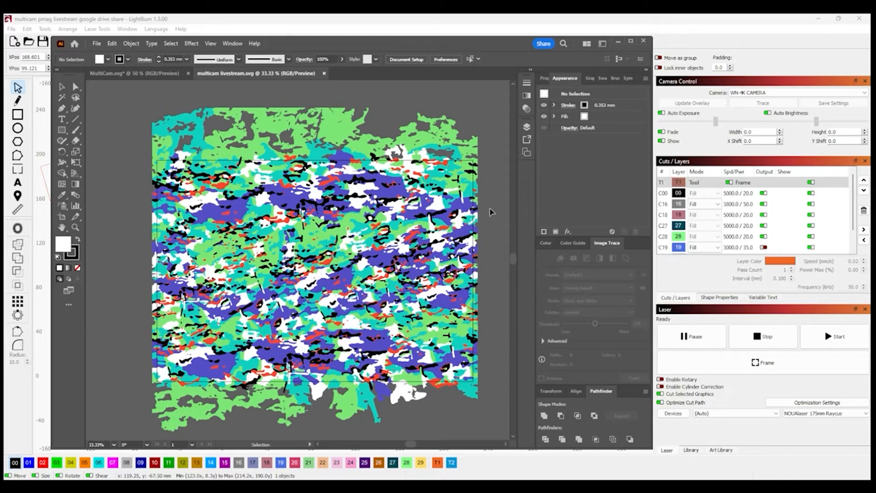
mouse_move(494, 238)
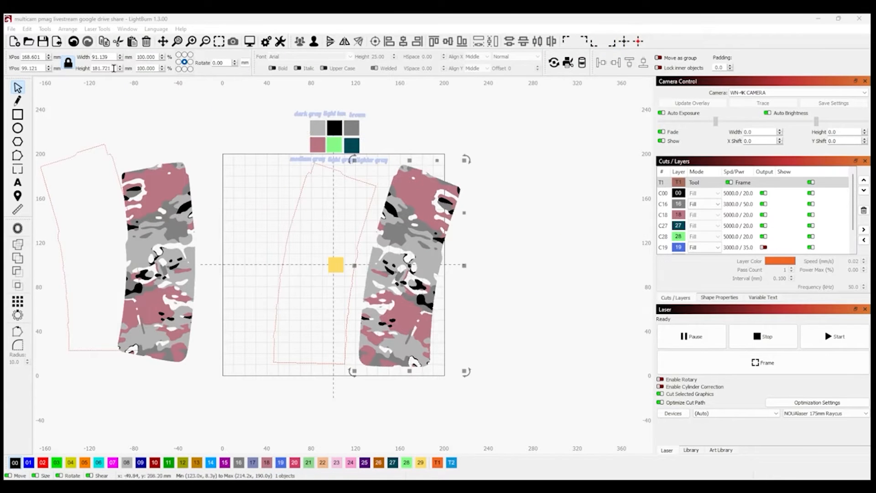
Step: Import multicam livestream.svg into the LightBurn project beside the PMag outlines
left_click(26, 29)
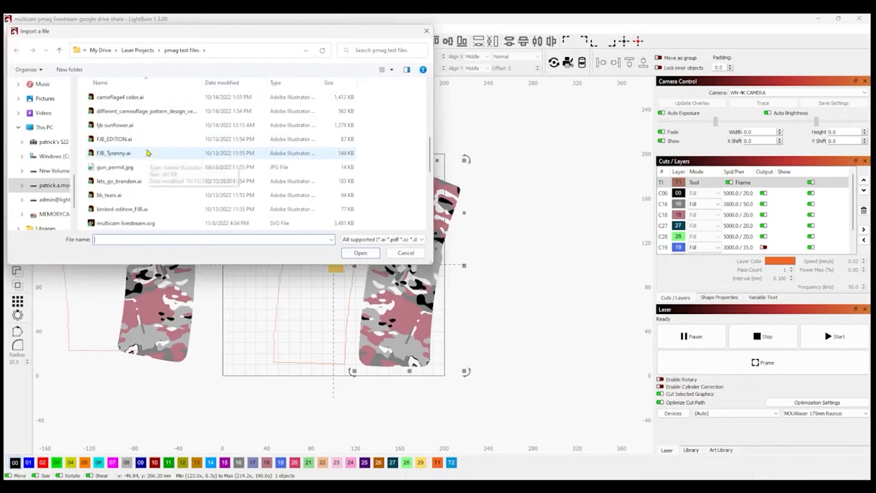
scroll("down", 3)
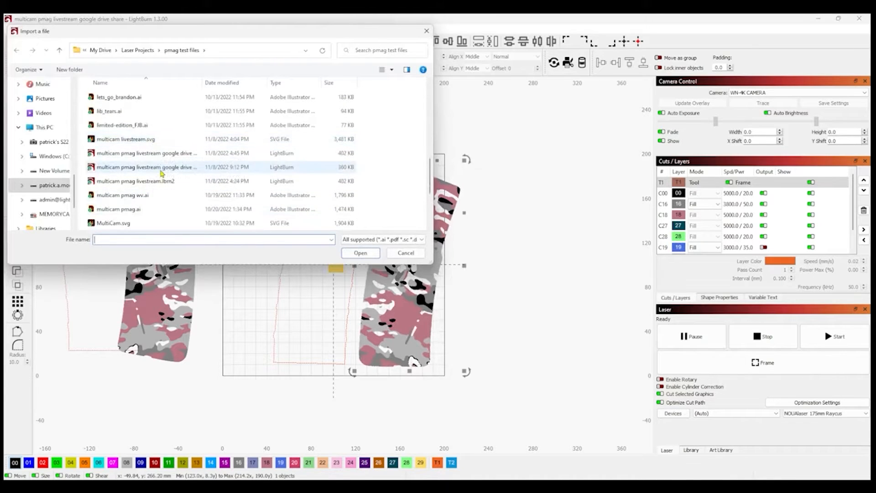
left_click(126, 138)
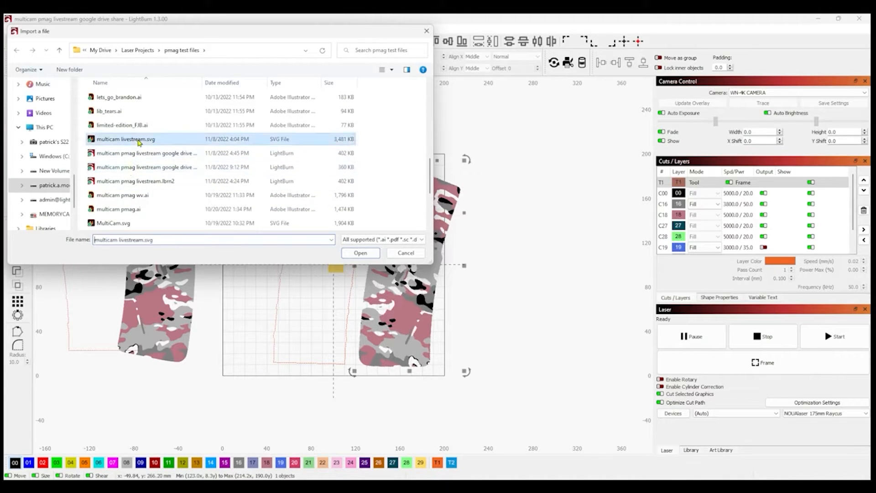
left_click(360, 253)
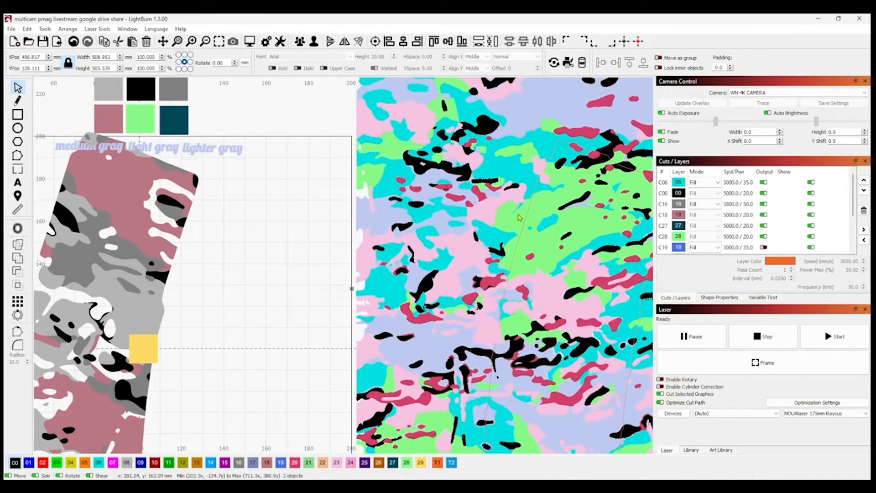
Step: Move the bright camo PMag toward the work area and place a mirrored copy beside it
left_click(44, 29)
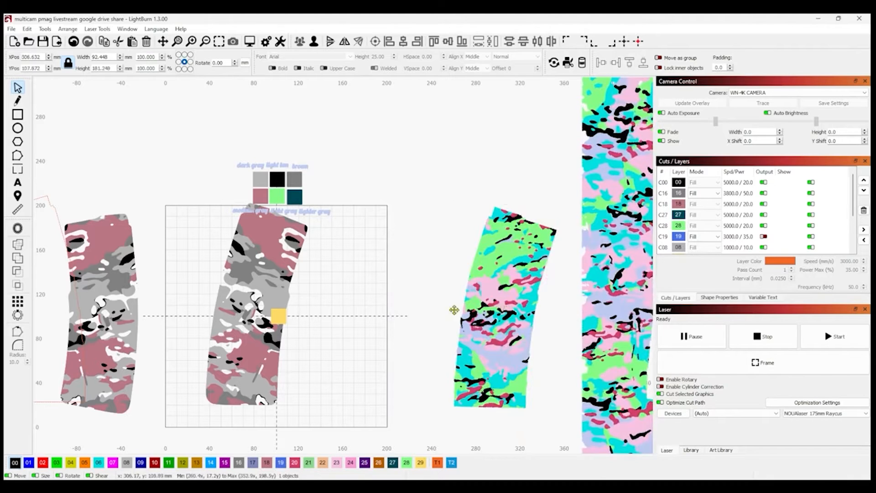
left_click_drag(497, 310, 349, 312)
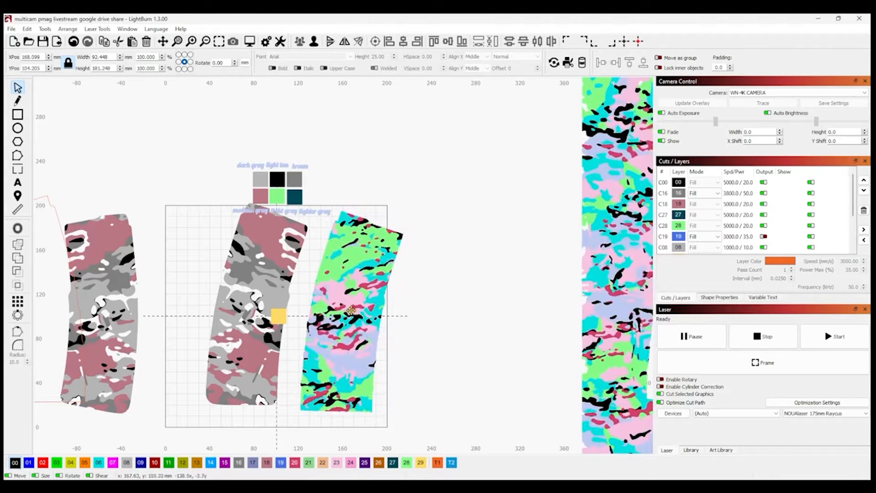
left_click(349, 313)
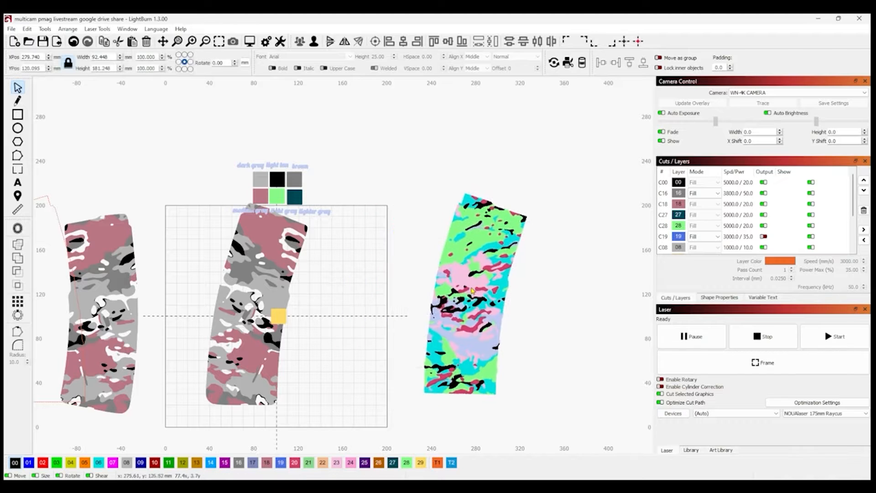
left_click(472, 292)
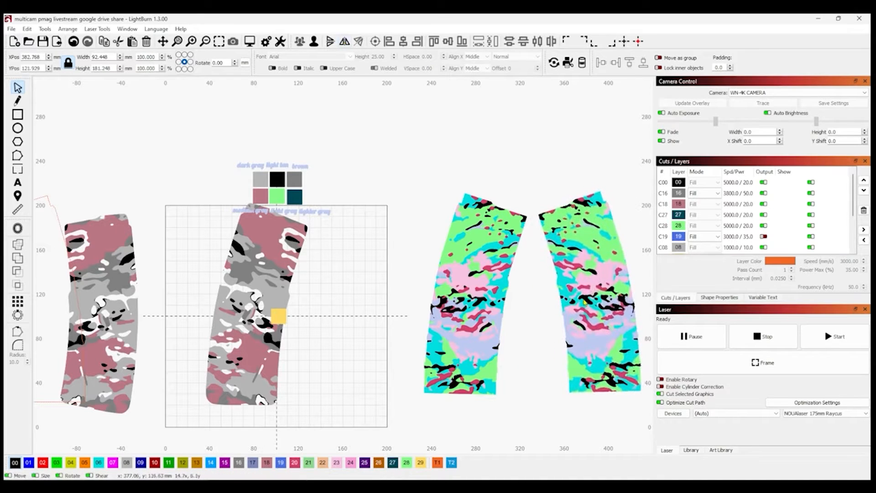
Step: Select the grey-pink camo PMag pair for mirroring and centring
left_click(581, 290)
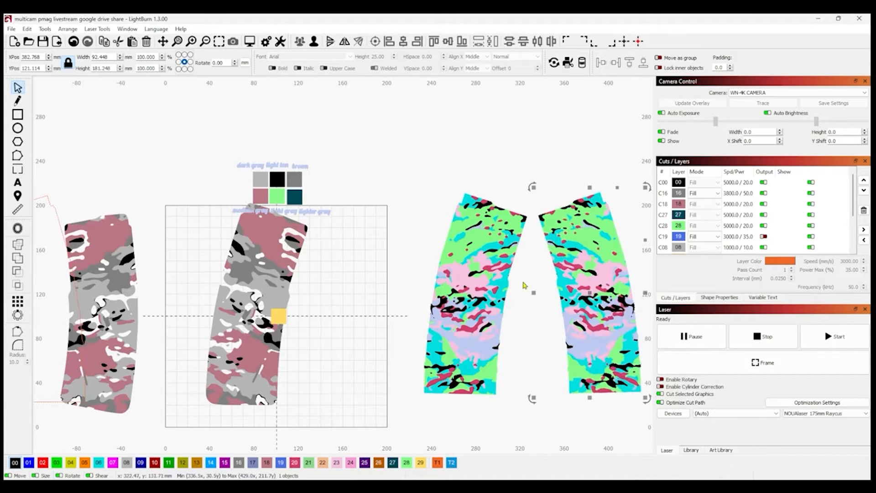
mouse_move(548, 313)
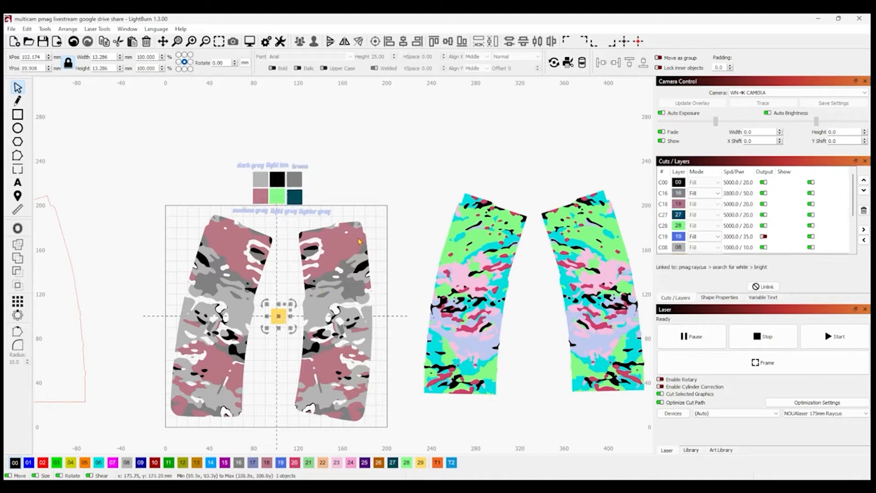
mouse_move(340, 184)
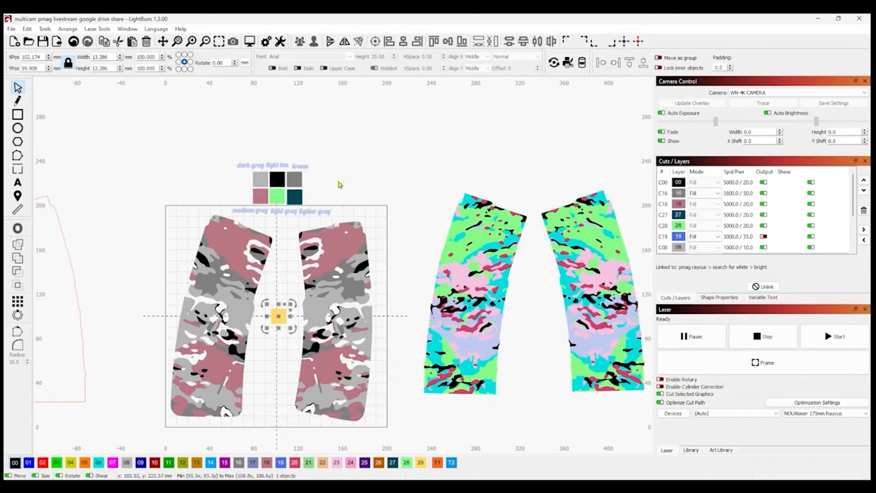
mouse_move(357, 187)
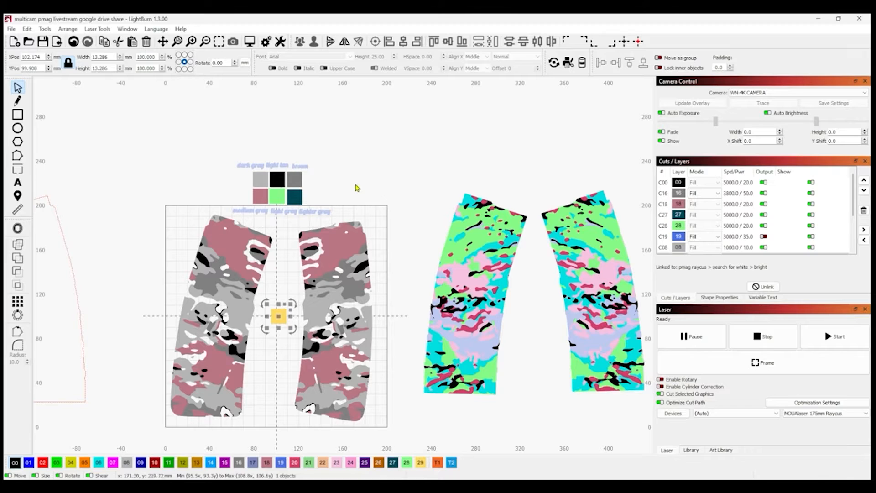
mouse_move(536, 156)
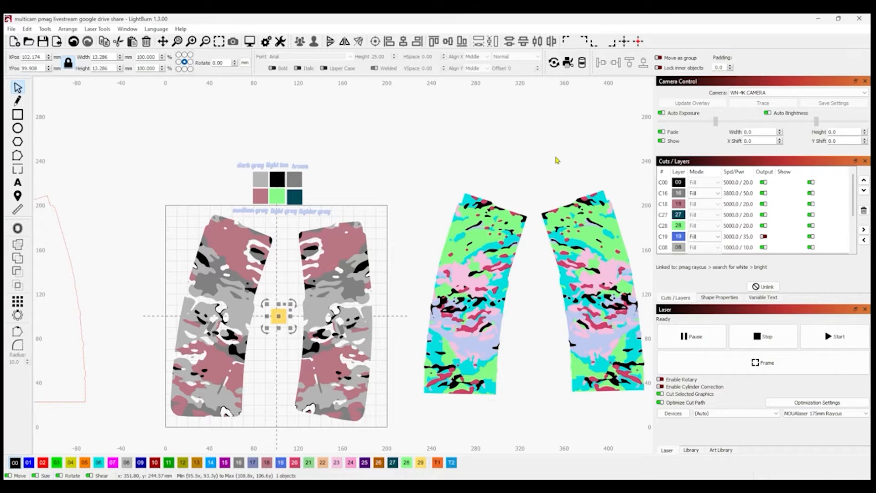
mouse_move(550, 166)
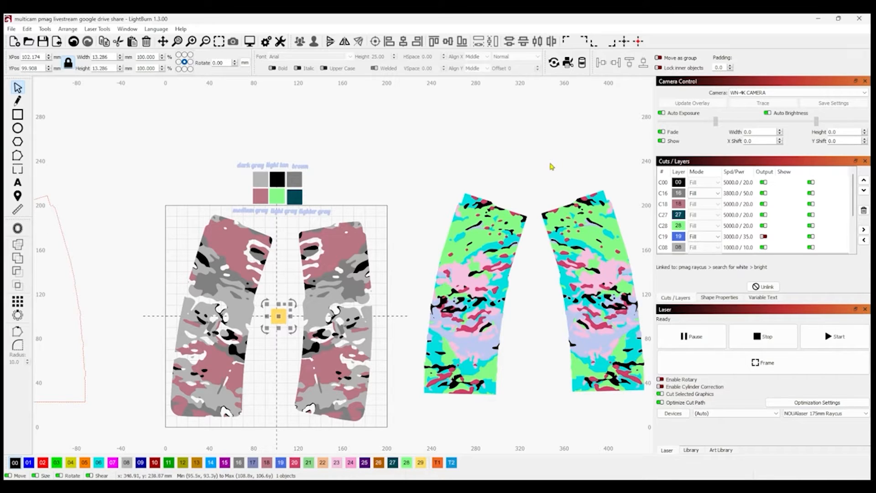
mouse_move(543, 167)
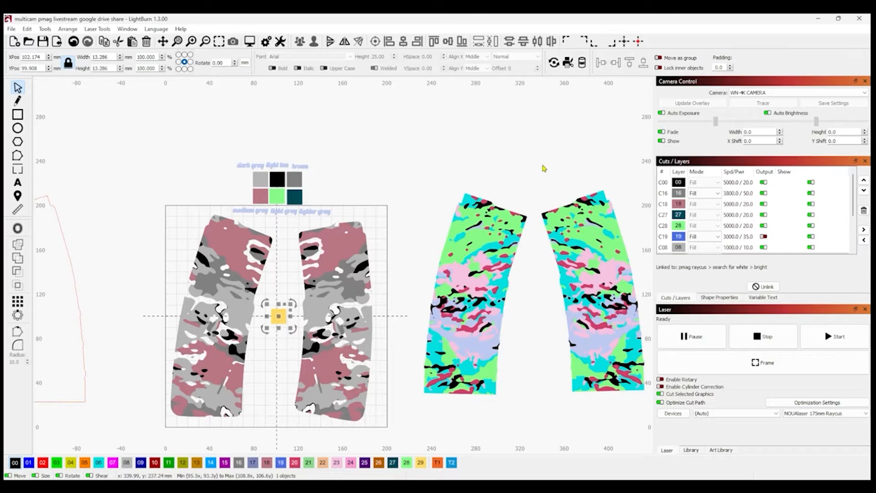
mouse_move(542, 170)
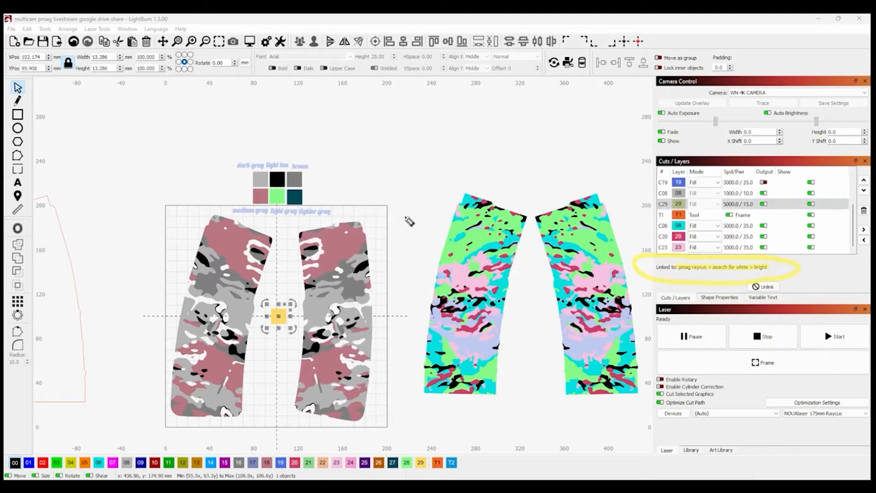
Step: Marquee-select the PMag pair and bring up layer C29's Cut Settings Editor
left_click_drag(403, 216, 273, 290)
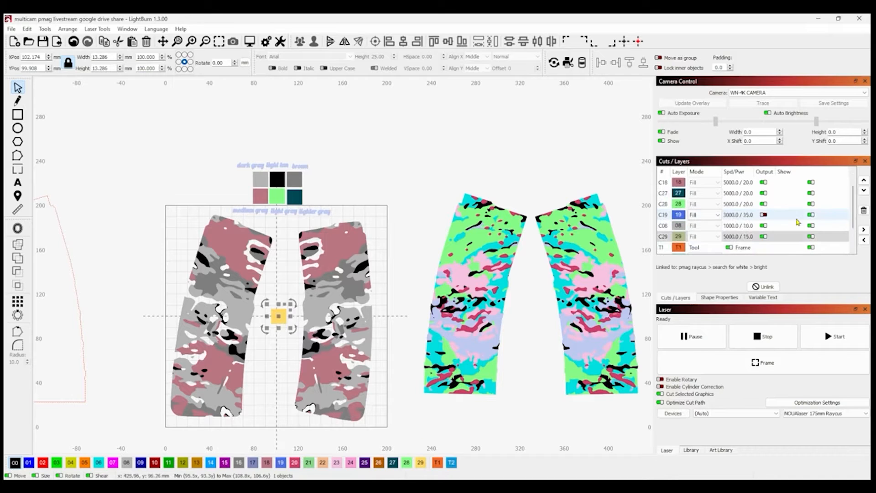
double_click(678, 235)
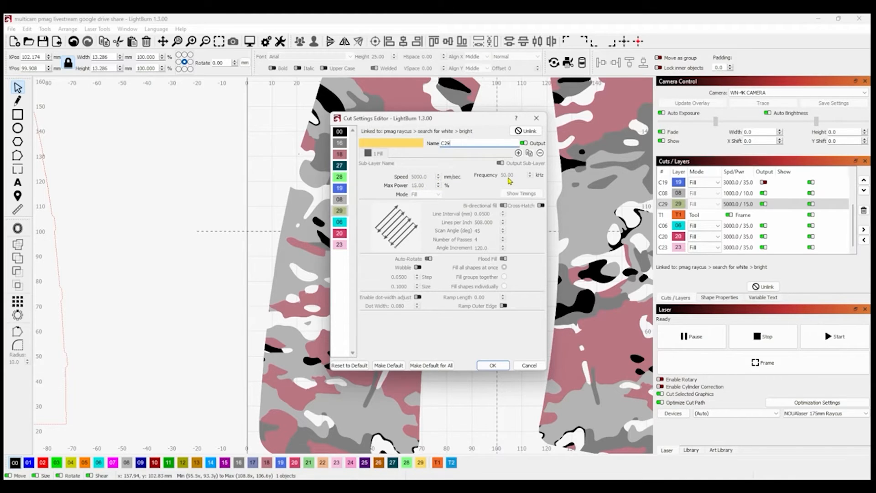
mouse_move(491, 218)
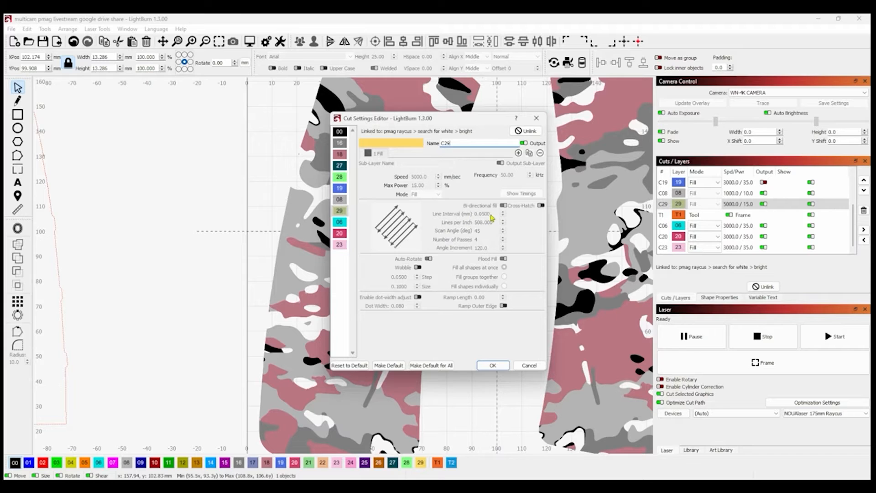
mouse_move(482, 219)
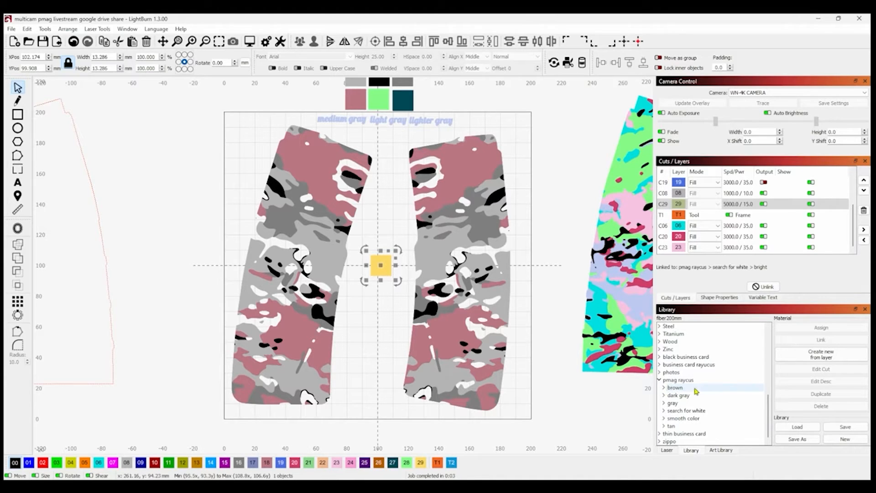
mouse_move(718, 401)
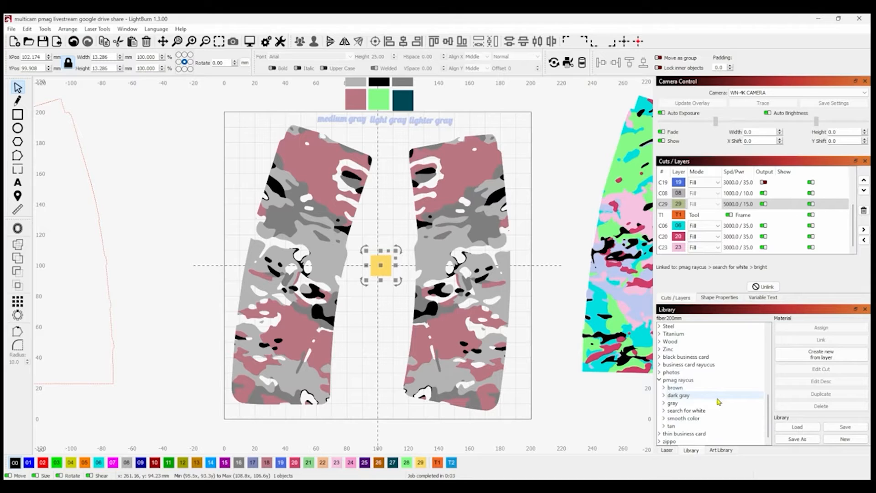
mouse_move(718, 402)
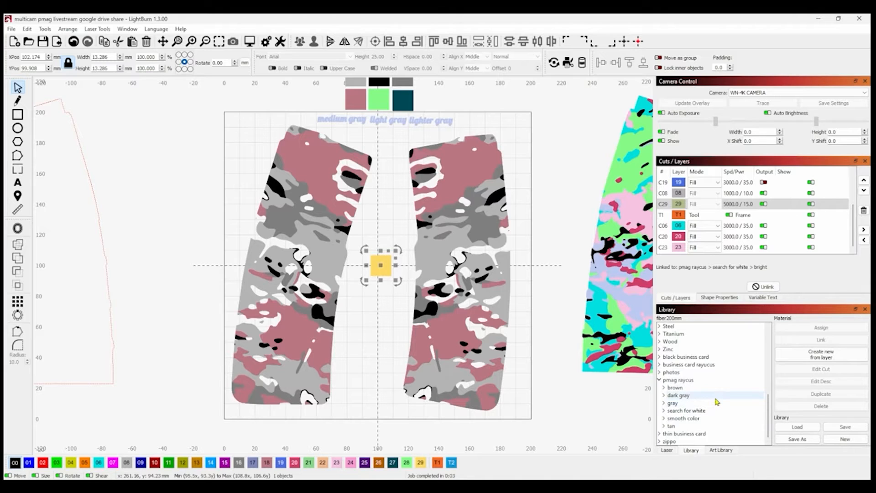
Step: Assign the smooth color library preset to layer 29, giving it speed 5000 power 20
left_click(672, 403)
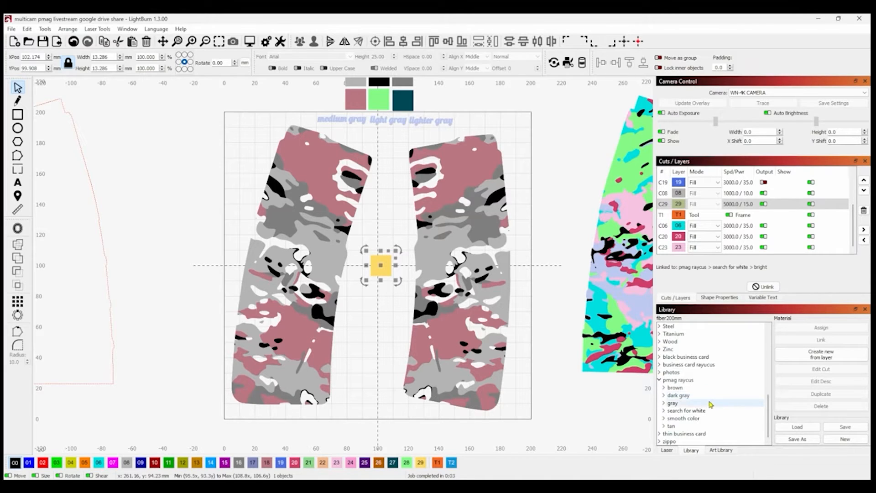
left_click(660, 418)
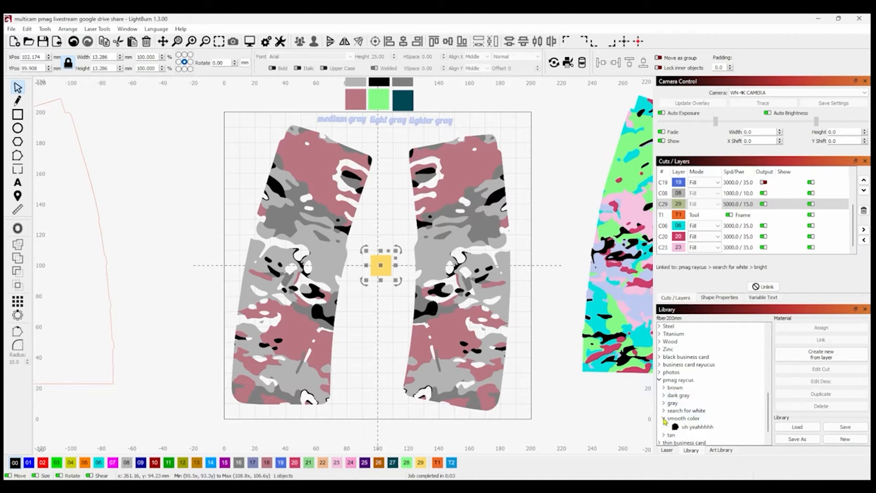
left_click(682, 418)
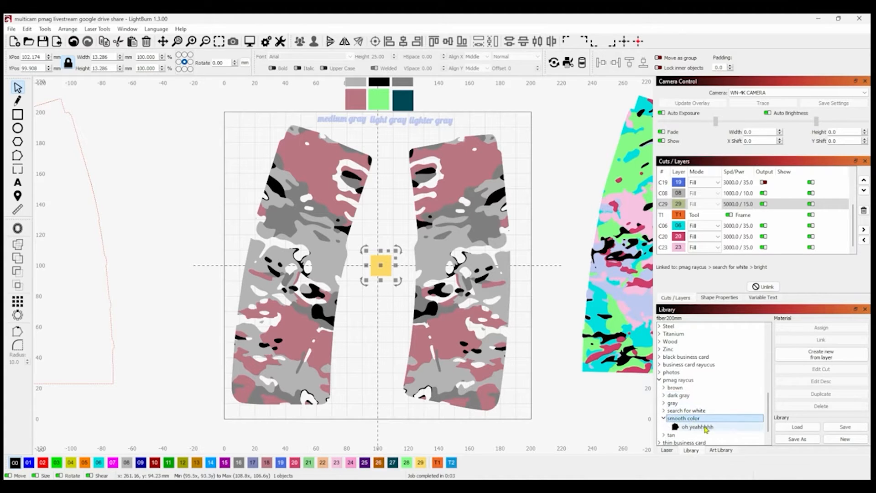
left_click(695, 426)
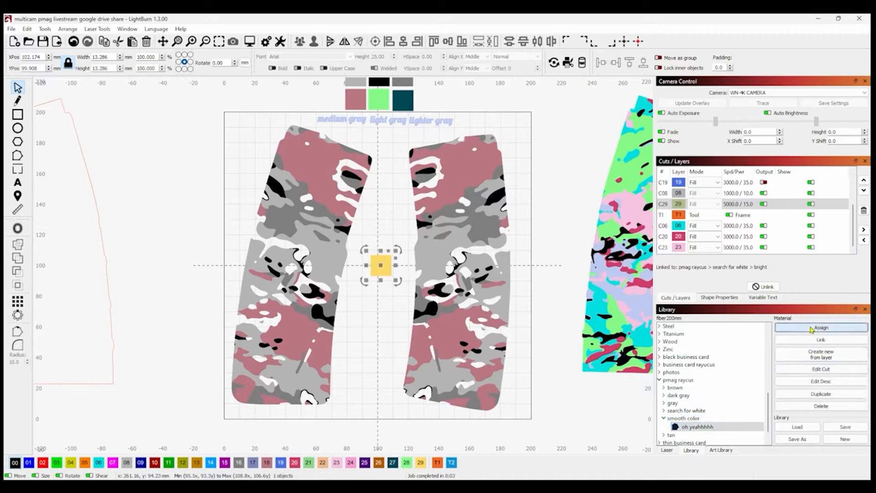
left_click(820, 326)
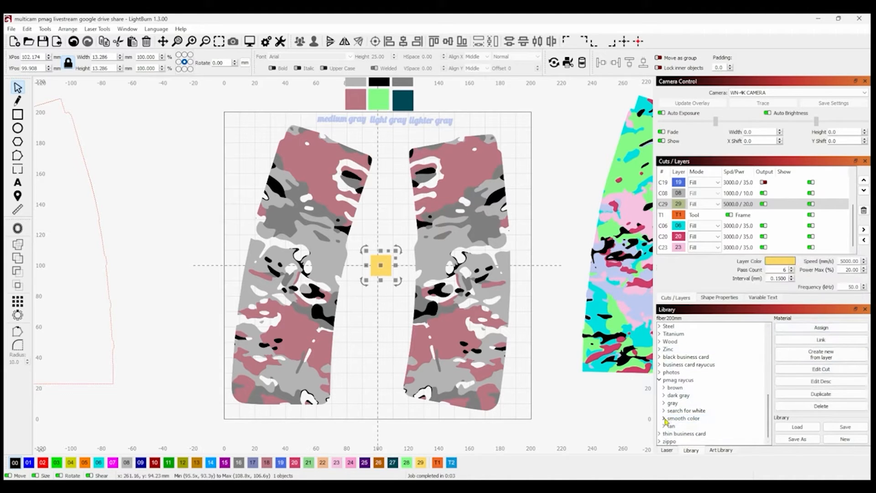
left_click(685, 357)
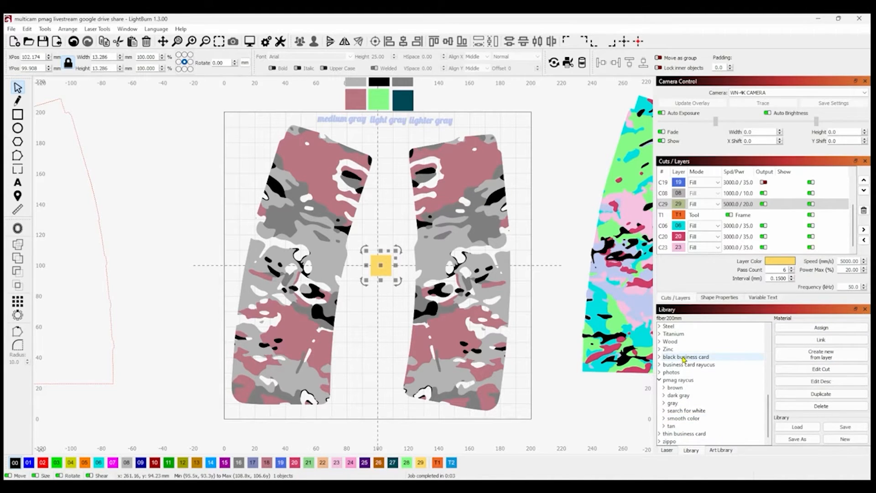
Step: Bring up the live framing options for the PMag pair
left_click(763, 363)
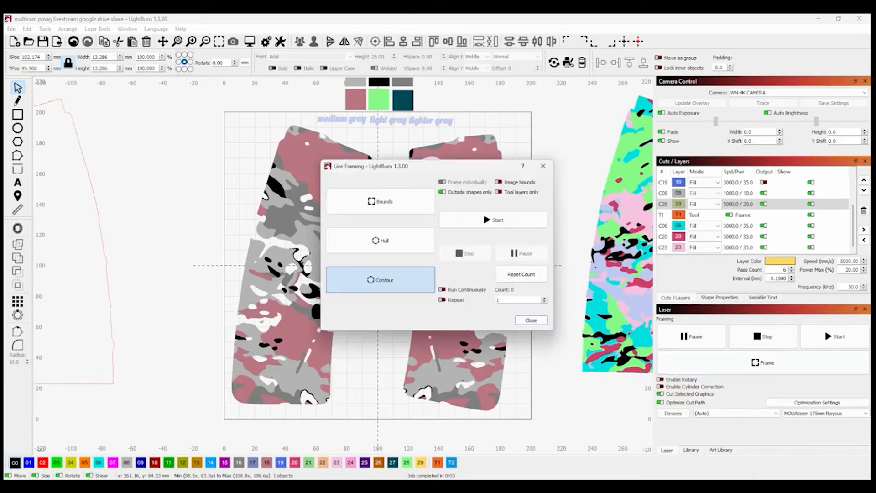
left_click(529, 320)
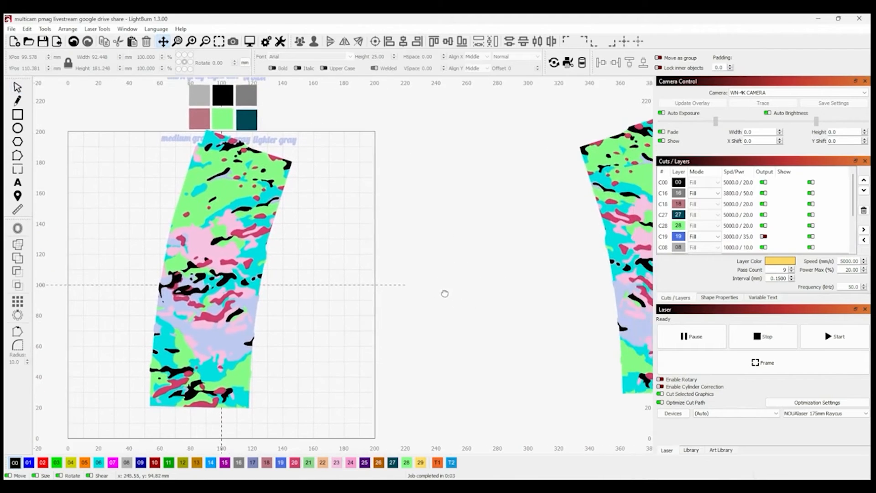
left_click_drag(632, 262, 402, 263)
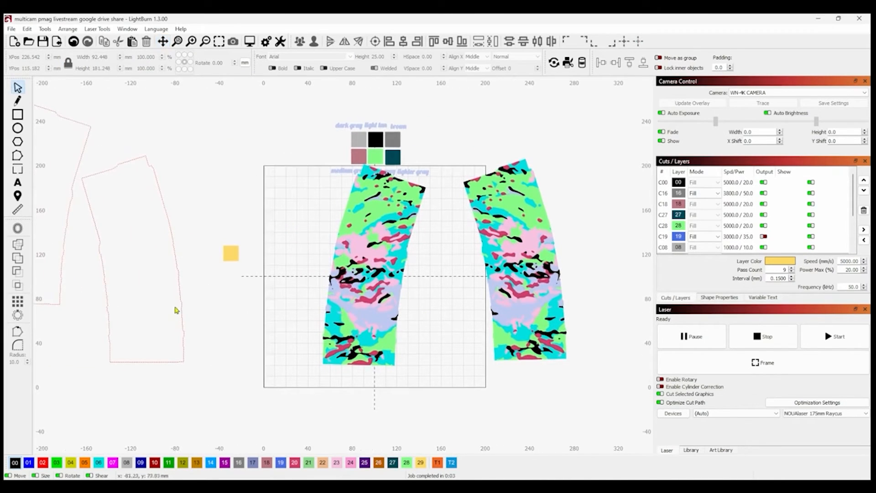
Step: Park the empty mag outline aside and centre the right-hand camo mag in the work area
left_click(139, 258)
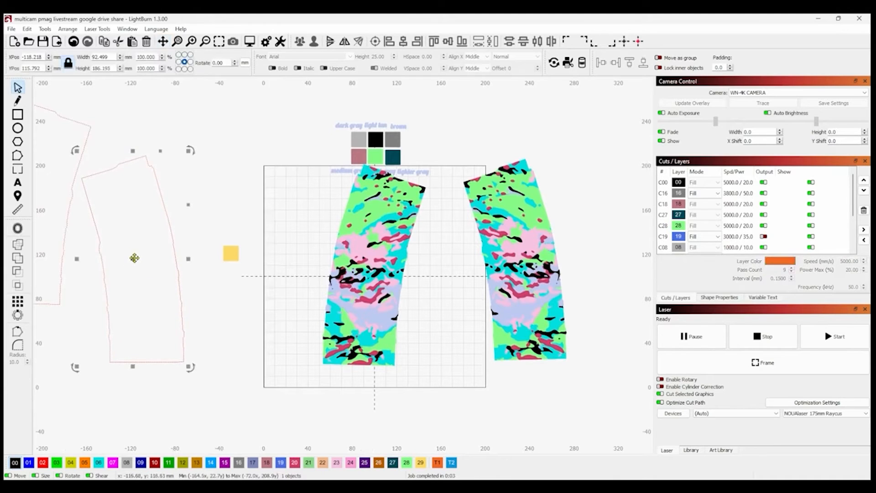
left_click_drag(134, 258, 391, 247)
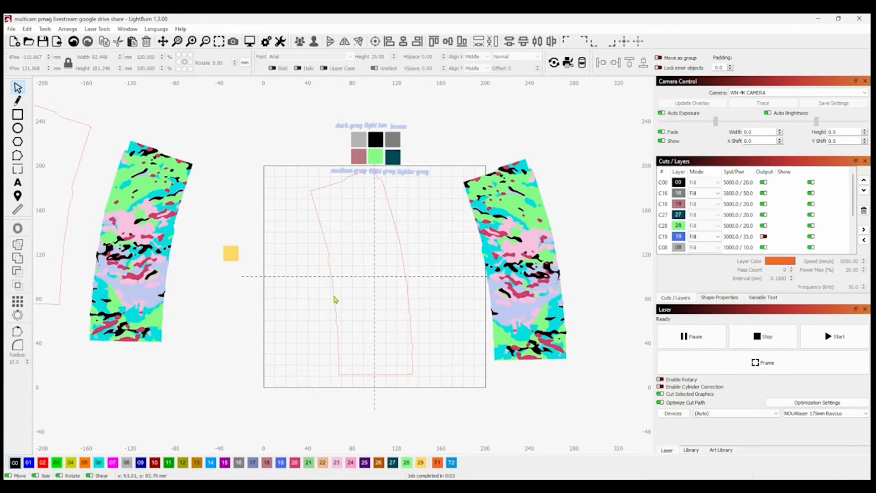
left_click(363, 274)
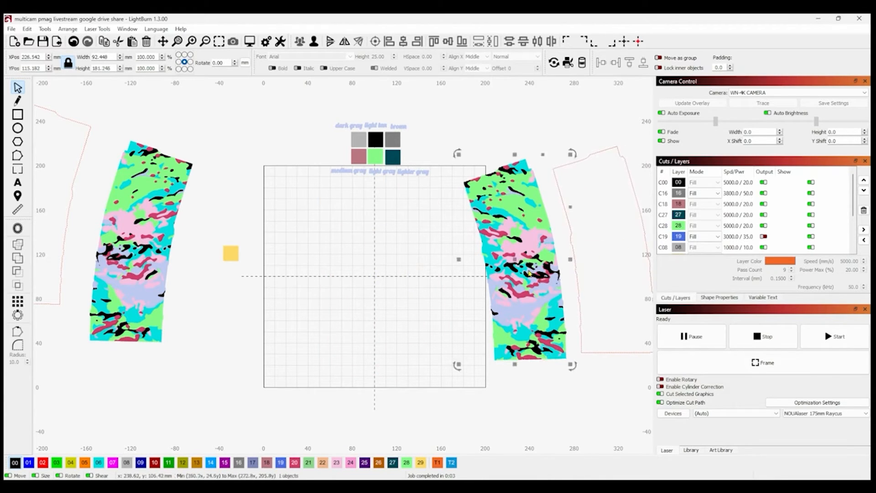
left_click_drag(528, 266, 371, 265)
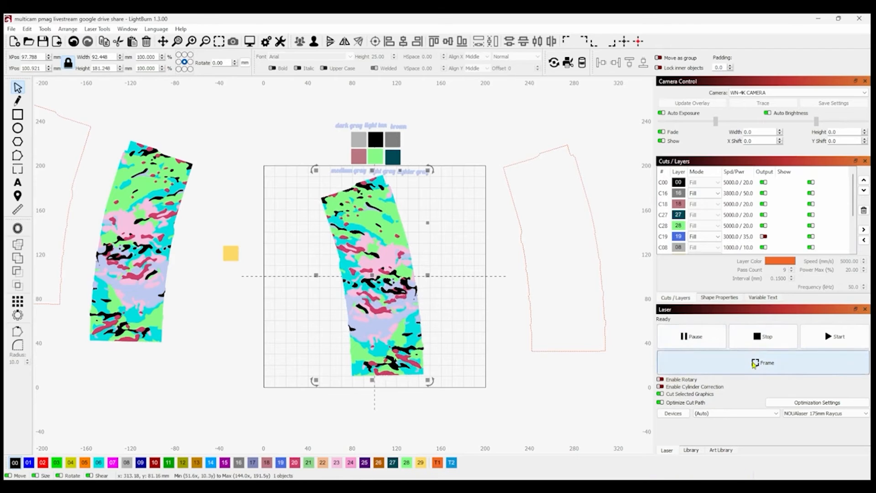
left_click(763, 362)
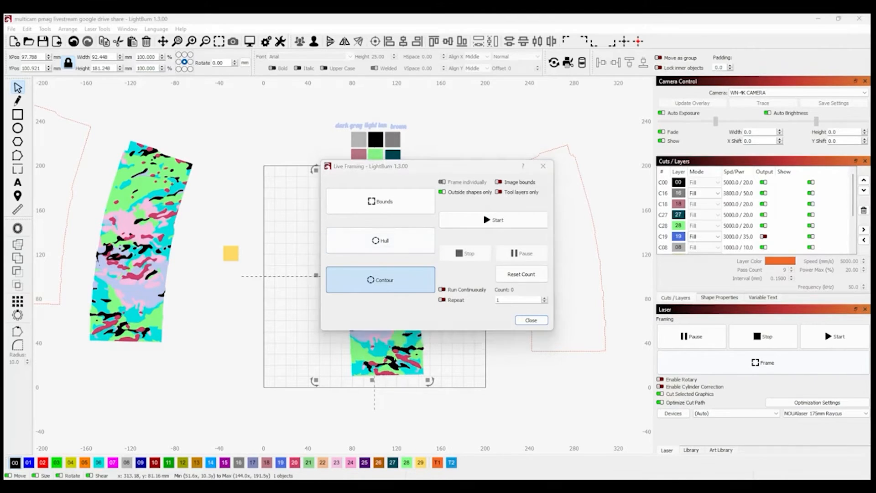
left_click(529, 320)
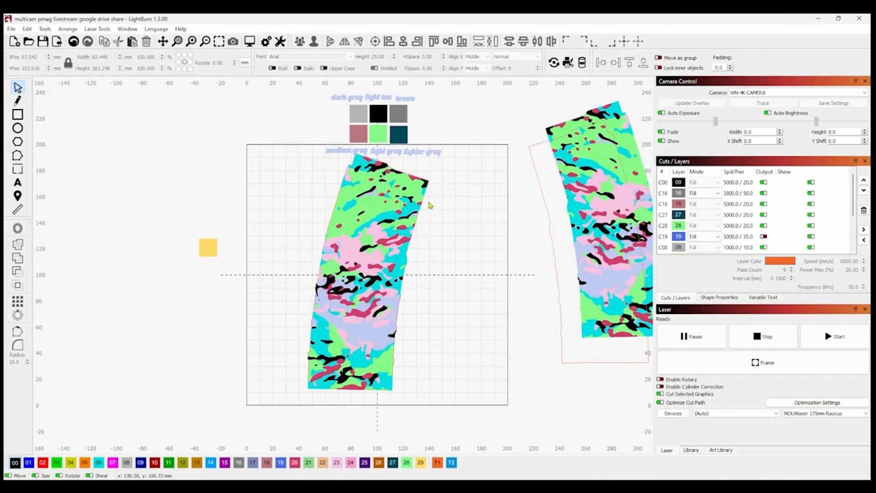
mouse_move(329, 283)
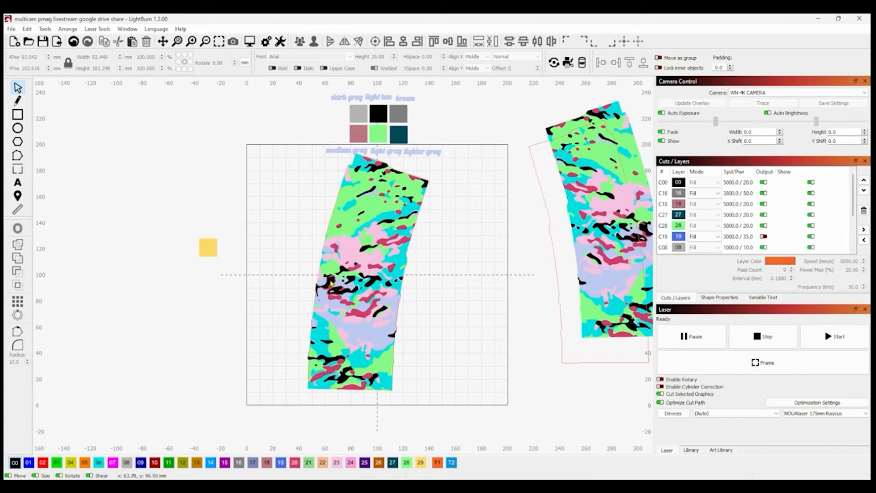
Step: Select the centred camo mag before switching off layer 00's output
left_click(369, 280)
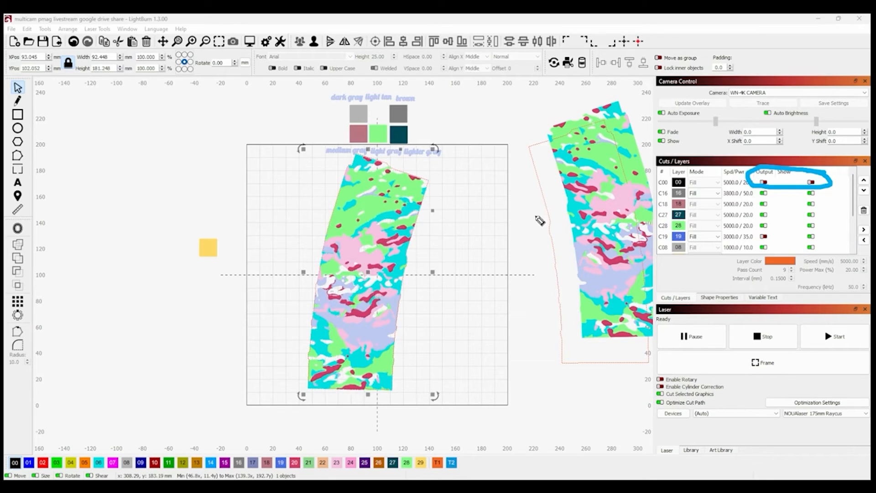
mouse_move(850, 149)
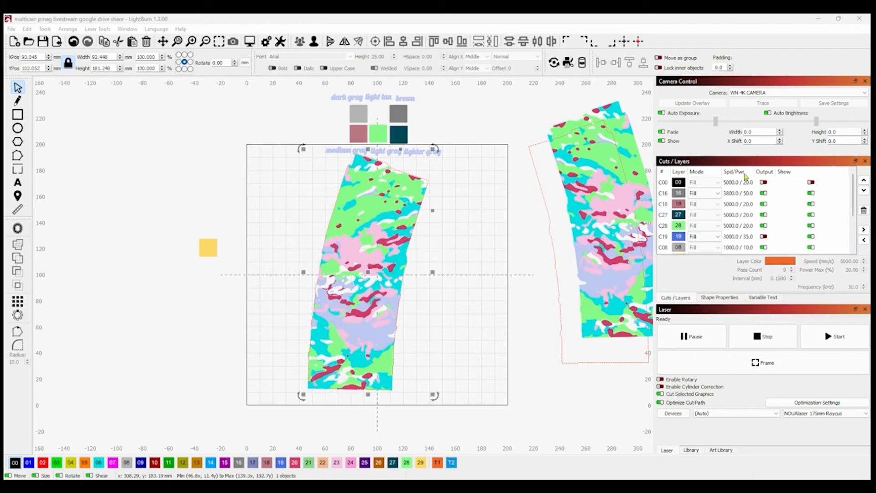
mouse_move(456, 218)
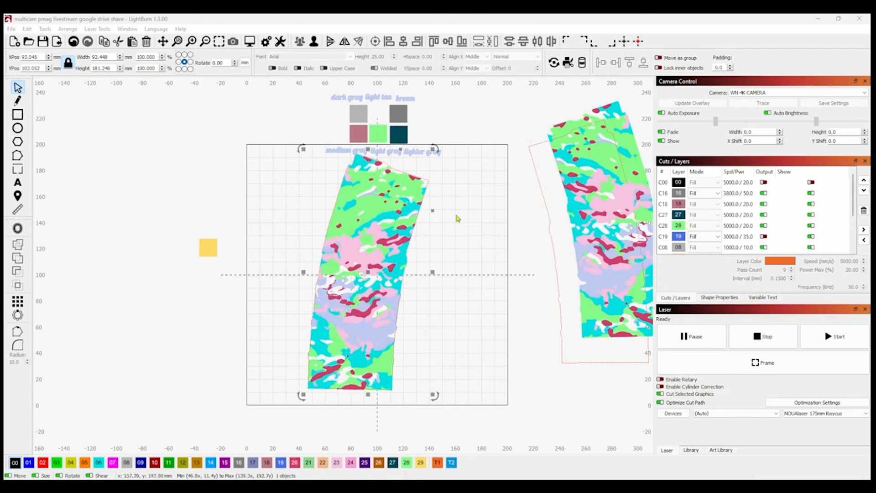
Step: Link layer 28 to the pmag raycus tan bright preset and select the blue fill layer
left_click(690, 450)
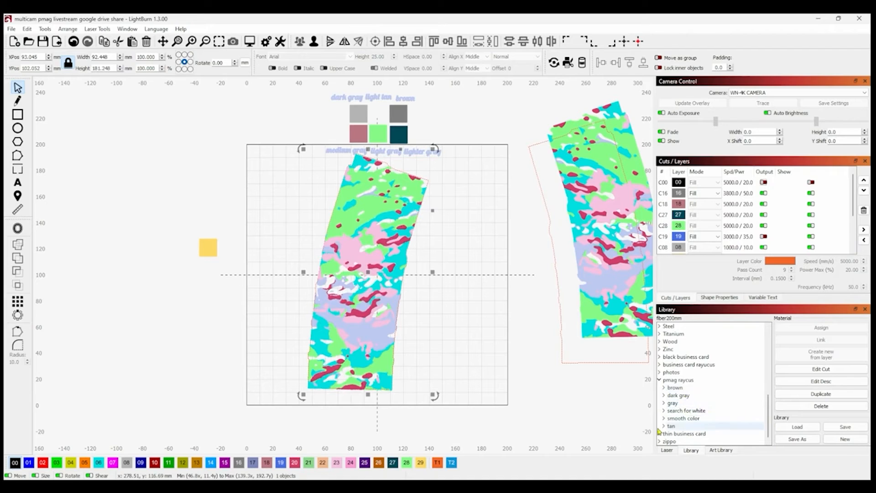
left_click(663, 426)
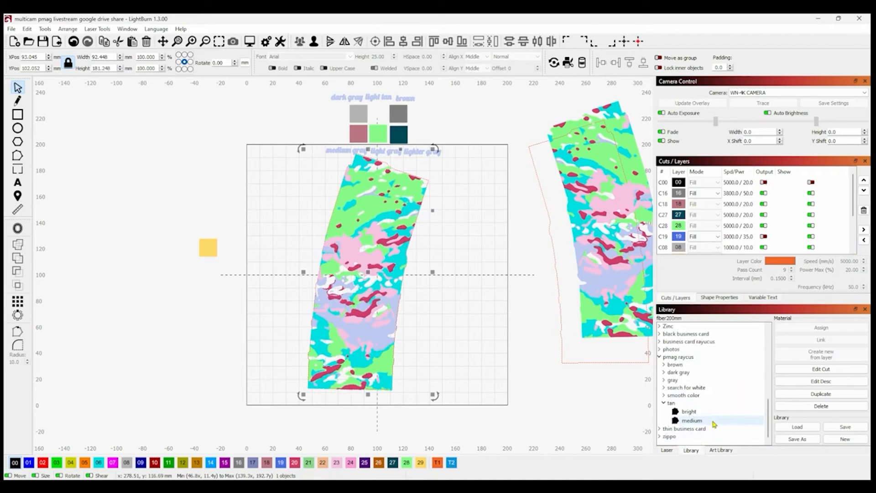
left_click(689, 412)
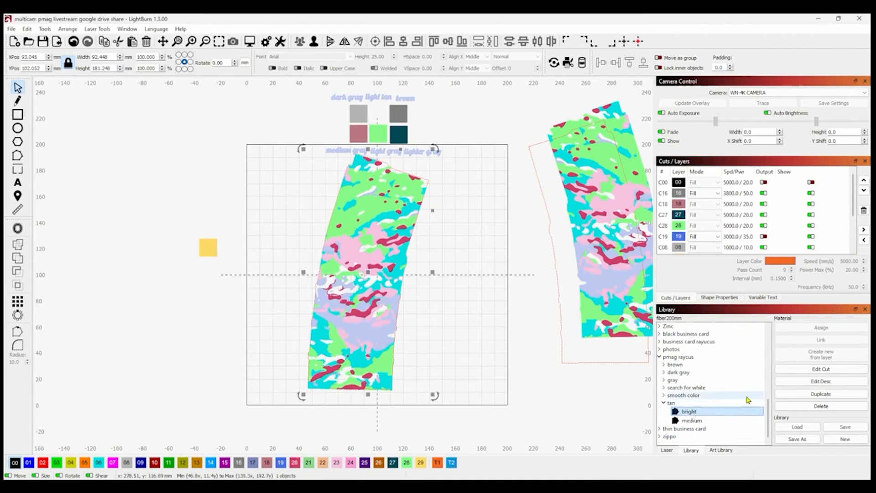
left_click(662, 193)
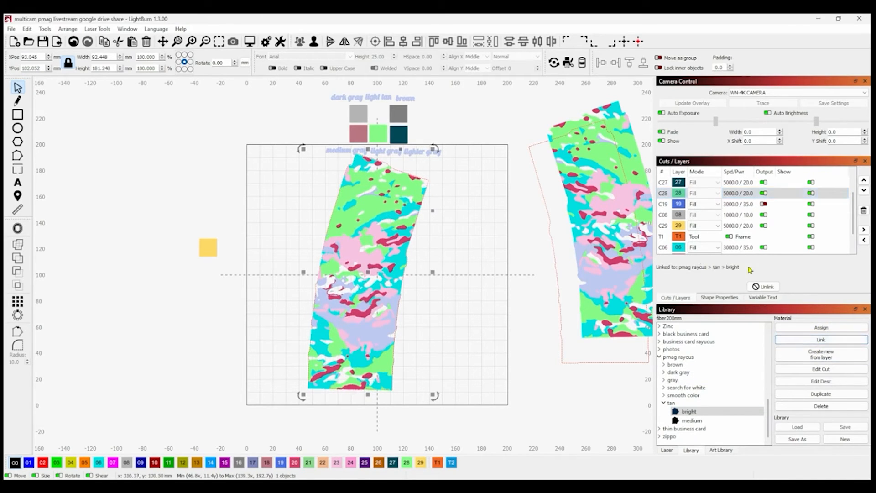
mouse_move(479, 242)
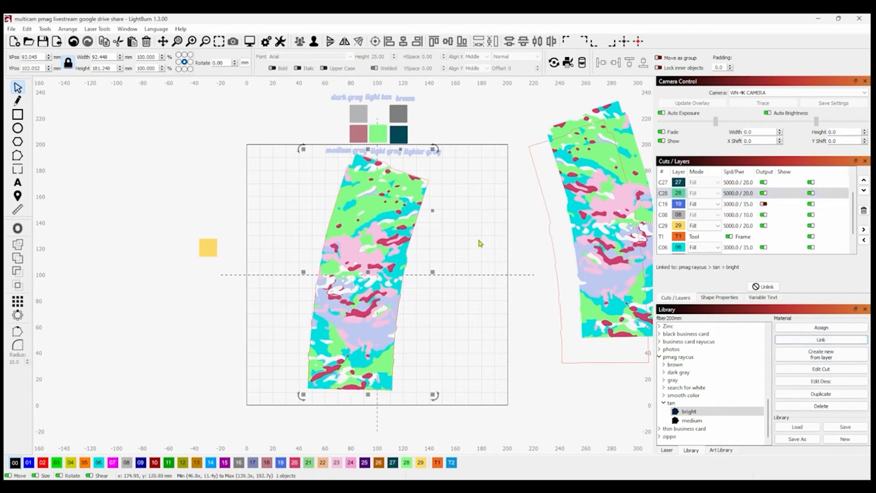
left_click(662, 204)
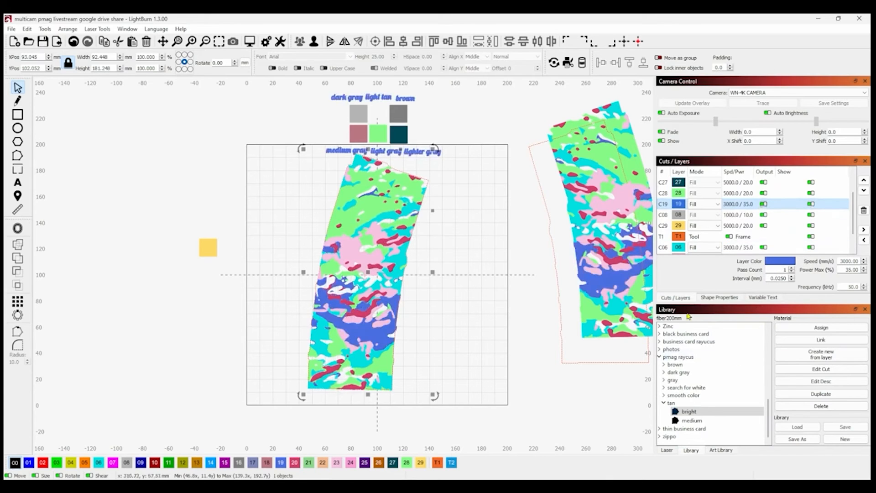
mouse_move(521, 241)
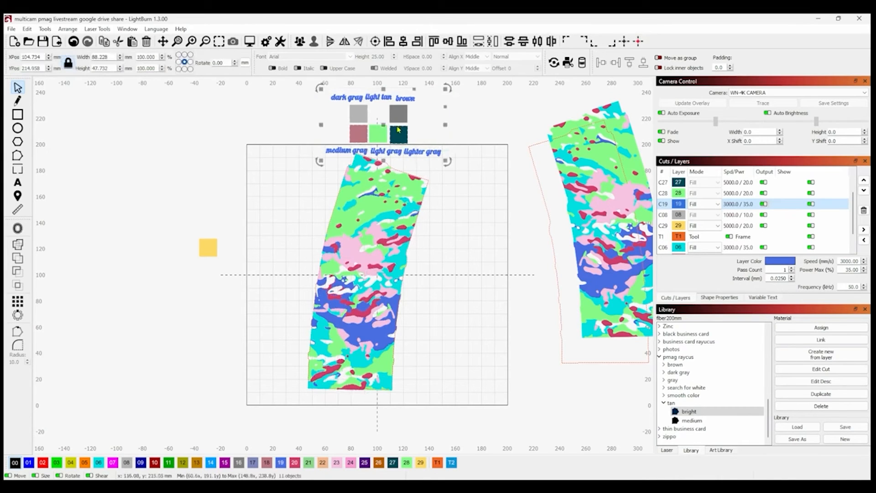
Step: Park the swatch legend upper left and assign the tan > medium preset (3000/25) to layer C19
left_click_drag(383, 118, 150, 174)
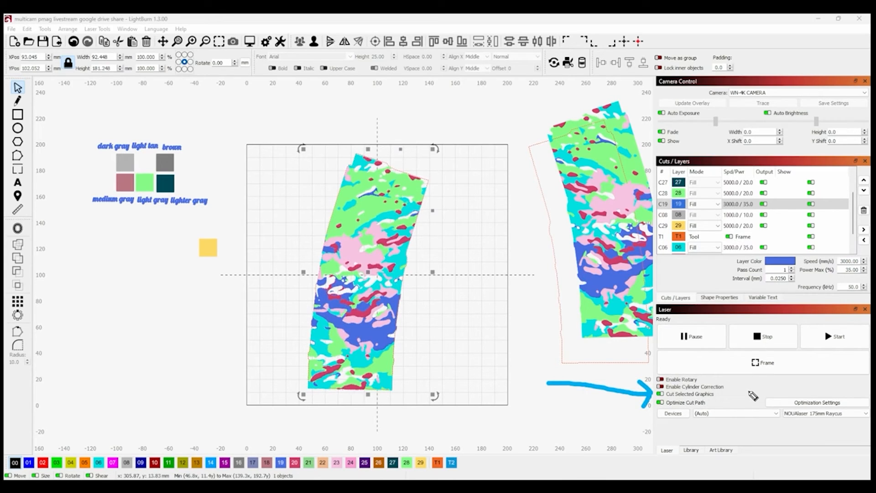
left_click(691, 449)
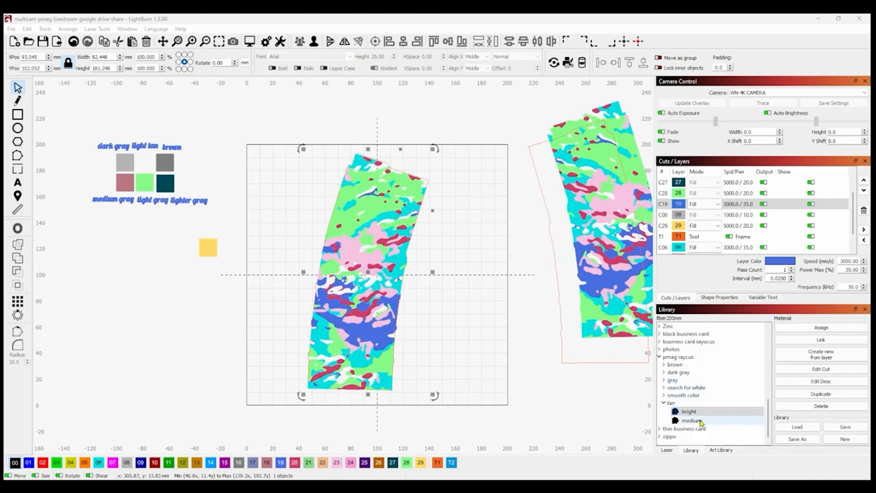
left_click(691, 420)
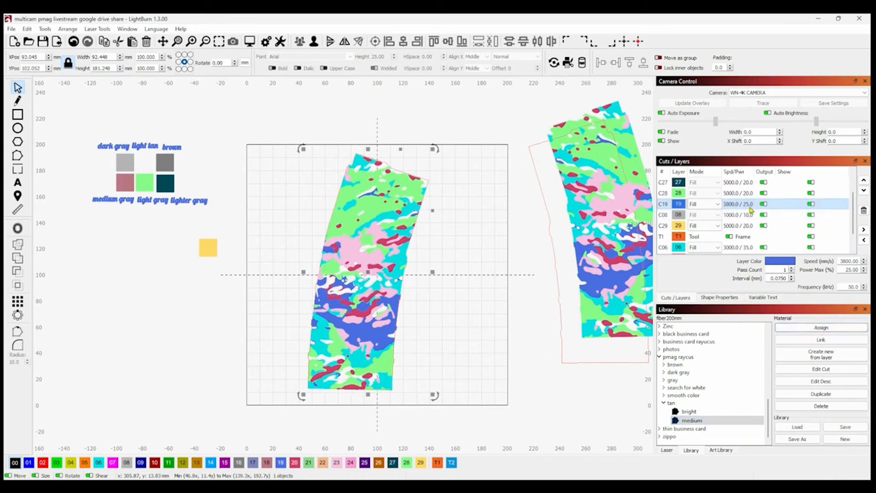
left_click(726, 215)
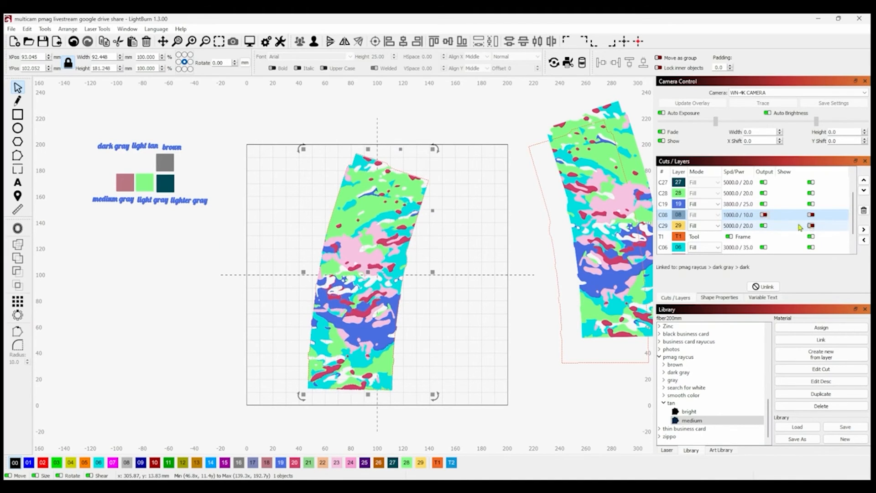
Step: With layer C21 active, choose the gray > lighter preset for assignment
scroll("down", 3)
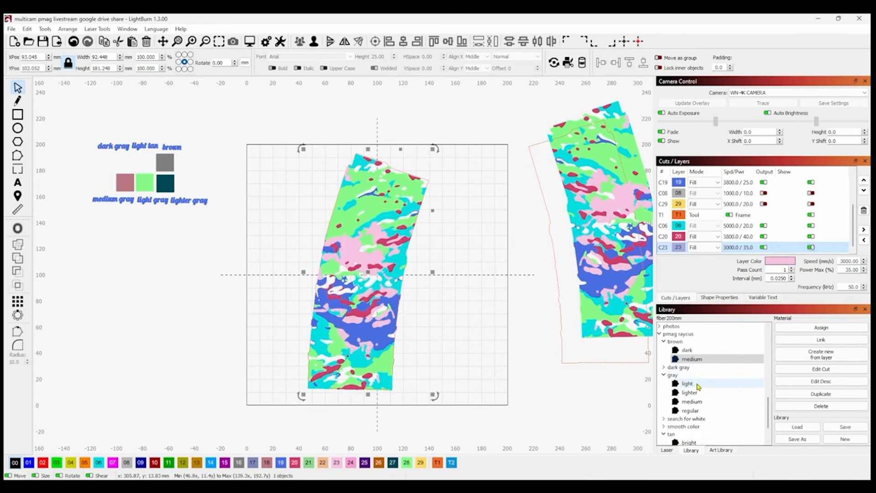
left_click(690, 393)
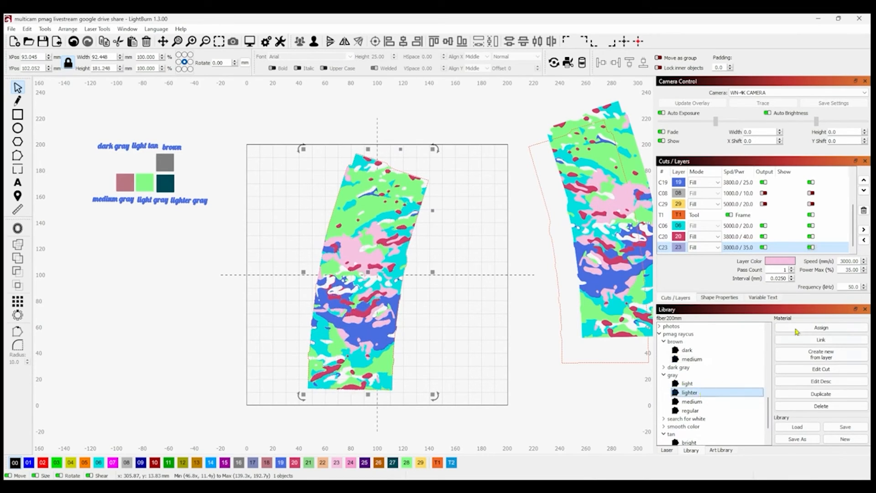